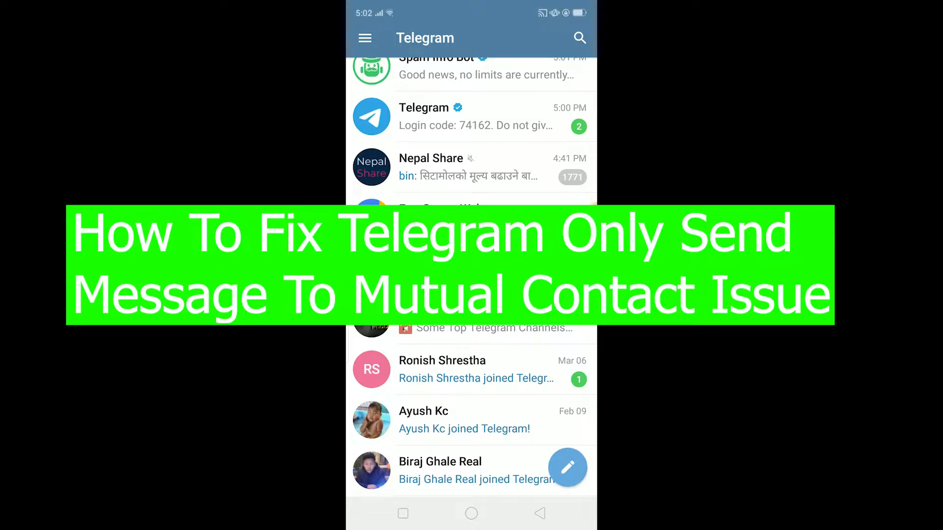
Step: Dismiss the low storage warning and open Spam Info Bot from search
scroll("up", 3)
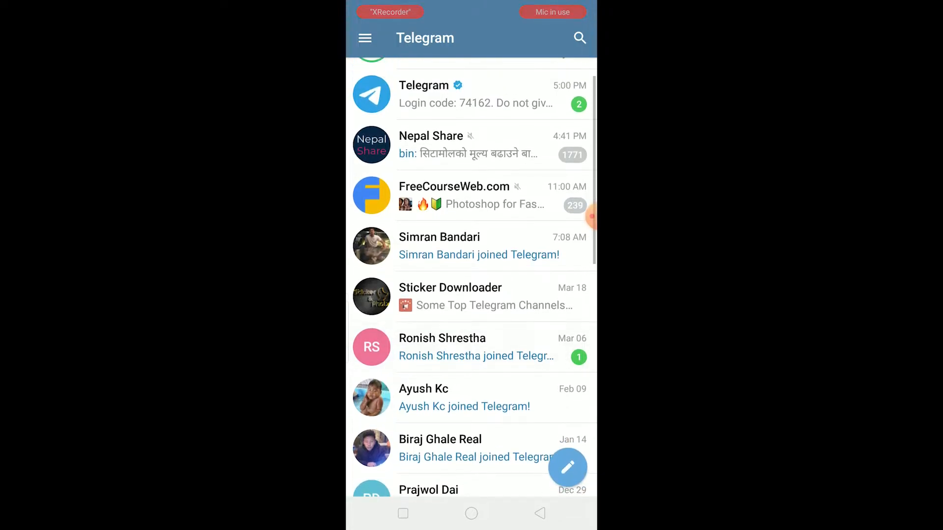
scroll("down", 3)
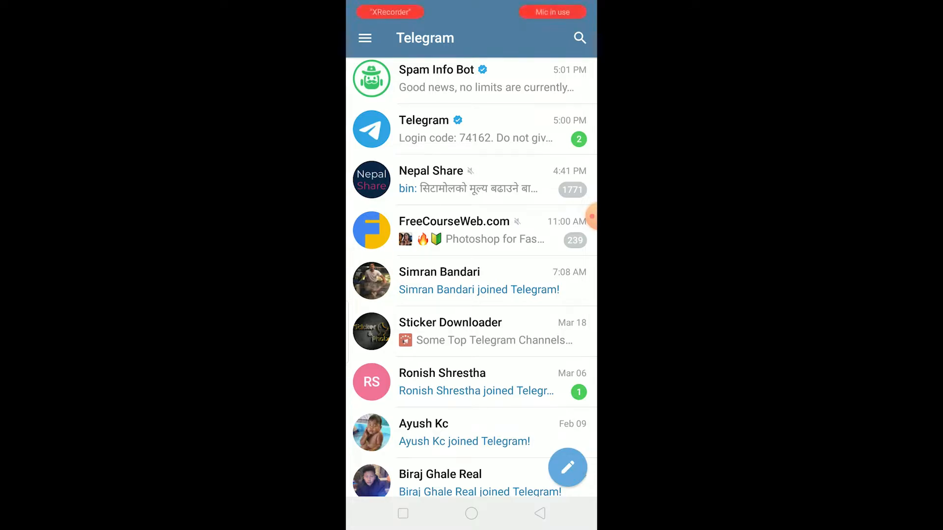
scroll("up", 3)
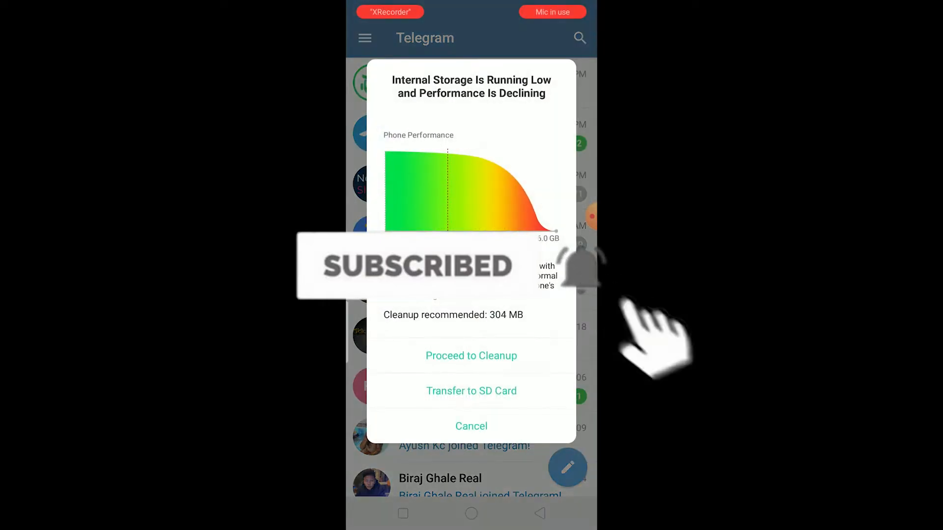
left_click(471, 425)
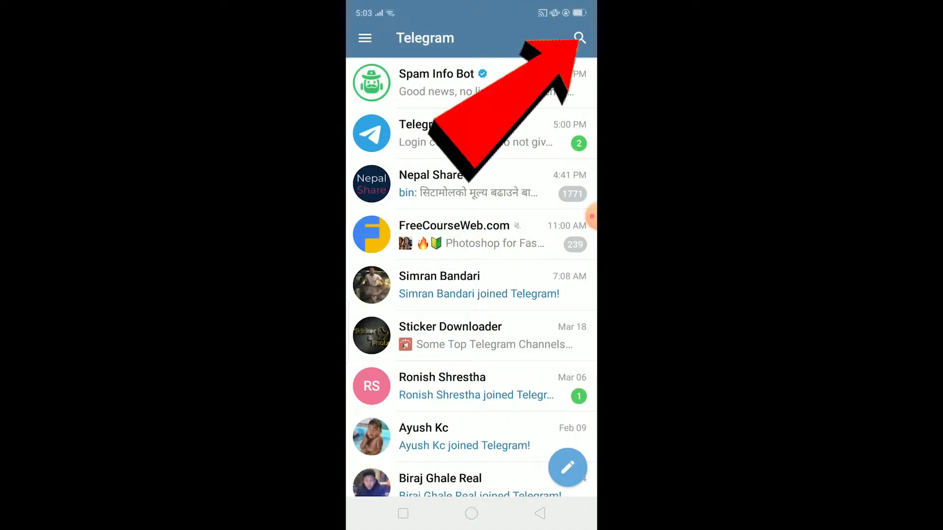
left_click(578, 38)
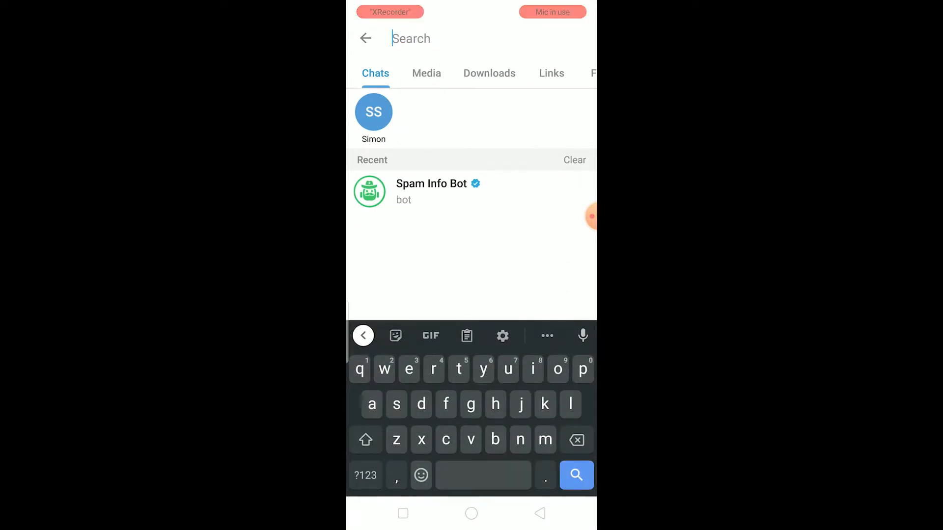
left_click(431, 191)
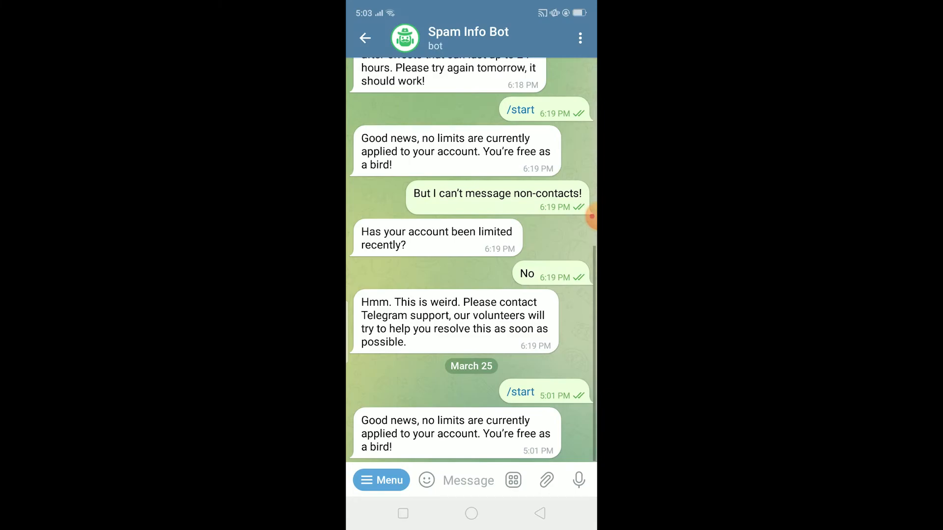
Step: Send /start to Spam Info Bot to check the account's limit status
left_click(468, 479)
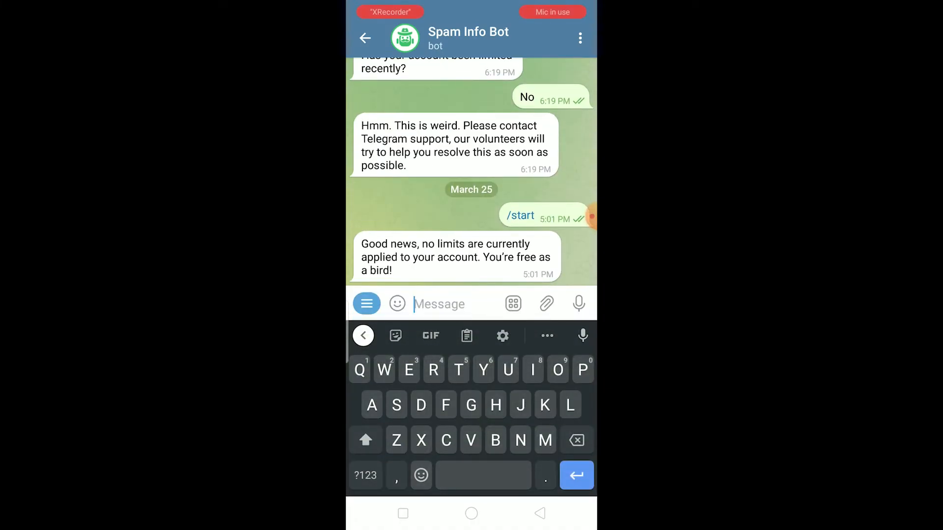
type("/")
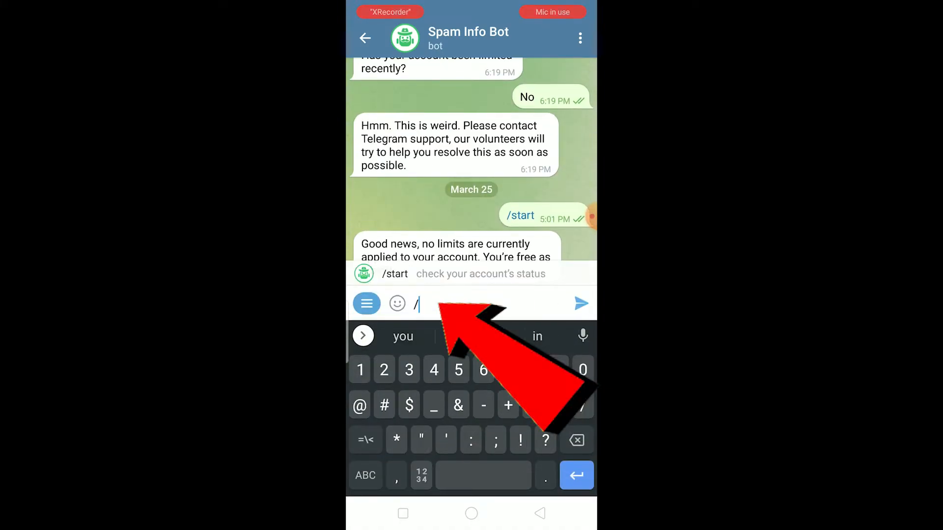
type("start")
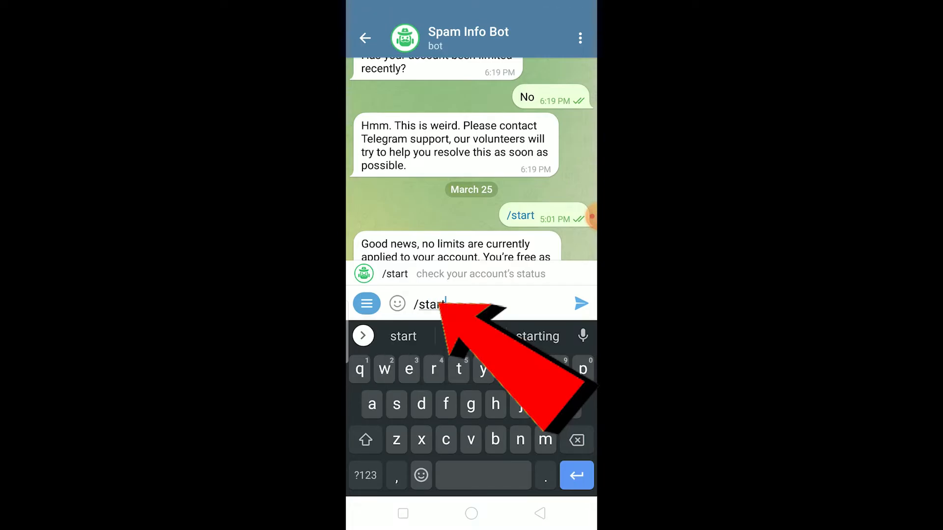
left_click(581, 304)
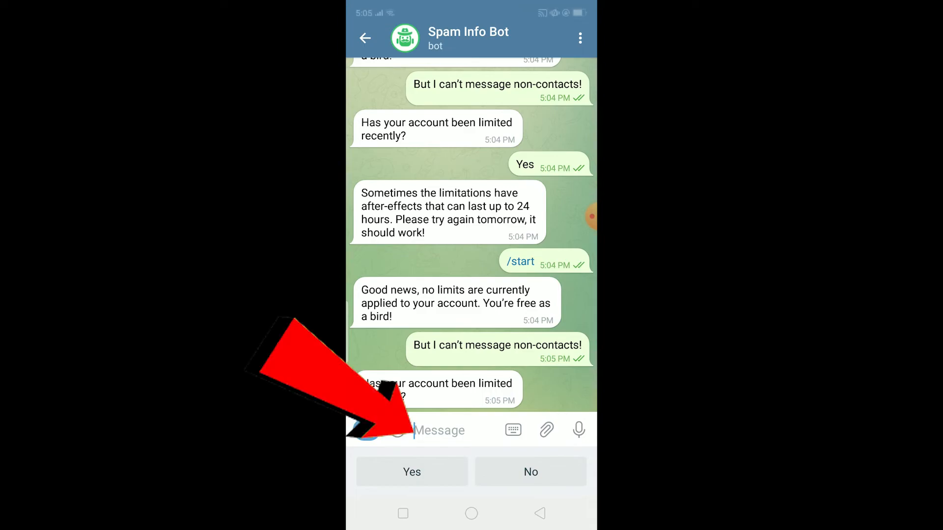
Step: Answer No to the bot's recent-limits question and go back to the chat list
left_click(530, 471)
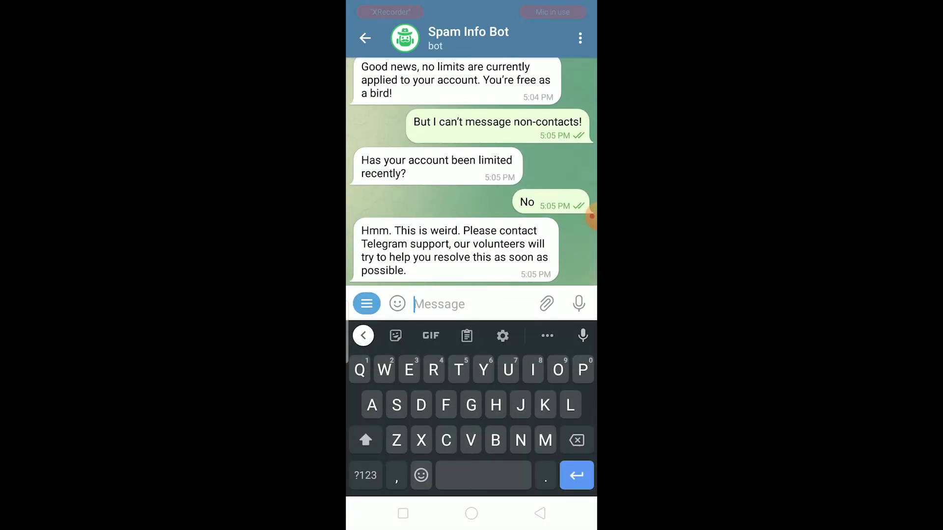
left_click(364, 37)
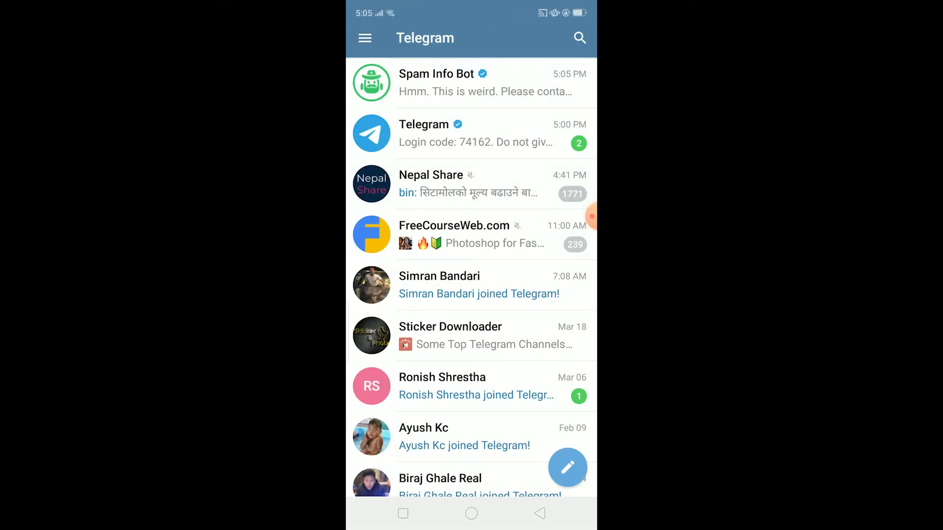
scroll("down", 3)
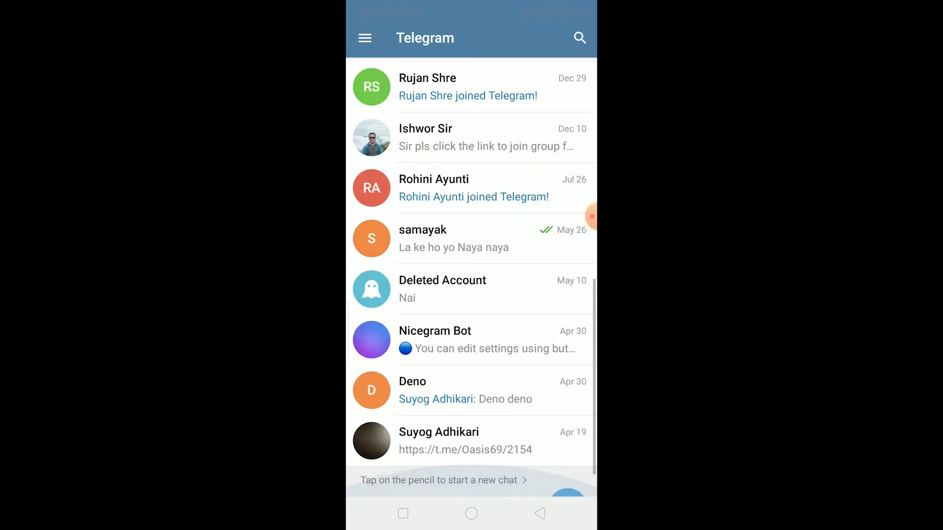